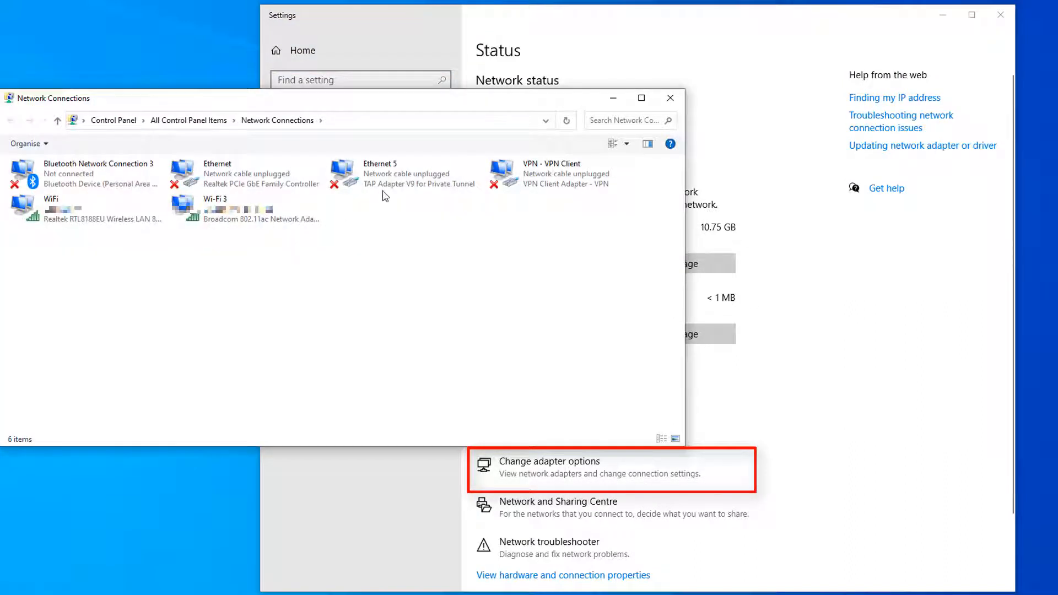
Select WiFi and Wi-Fi 3 together and bridge them into a Network Bridge via the context menu
key(ctrl)
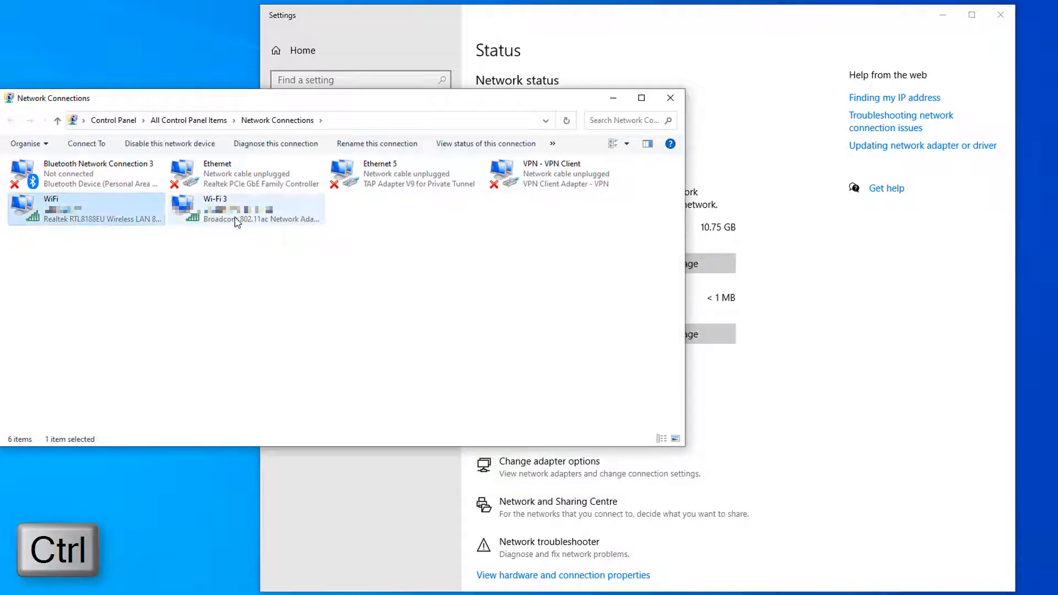
click(244, 209)
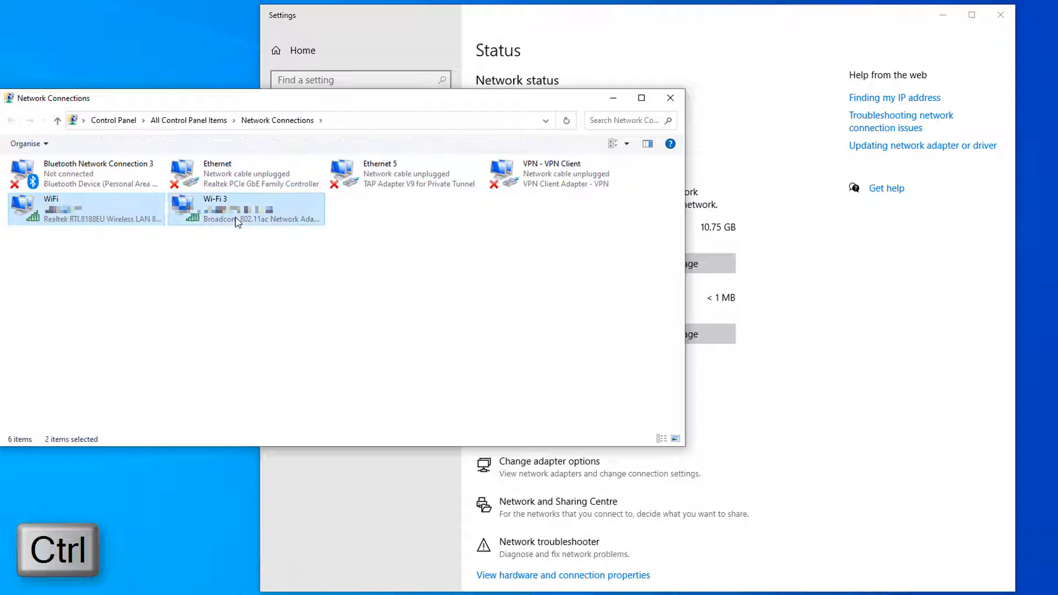
right_click(236, 209)
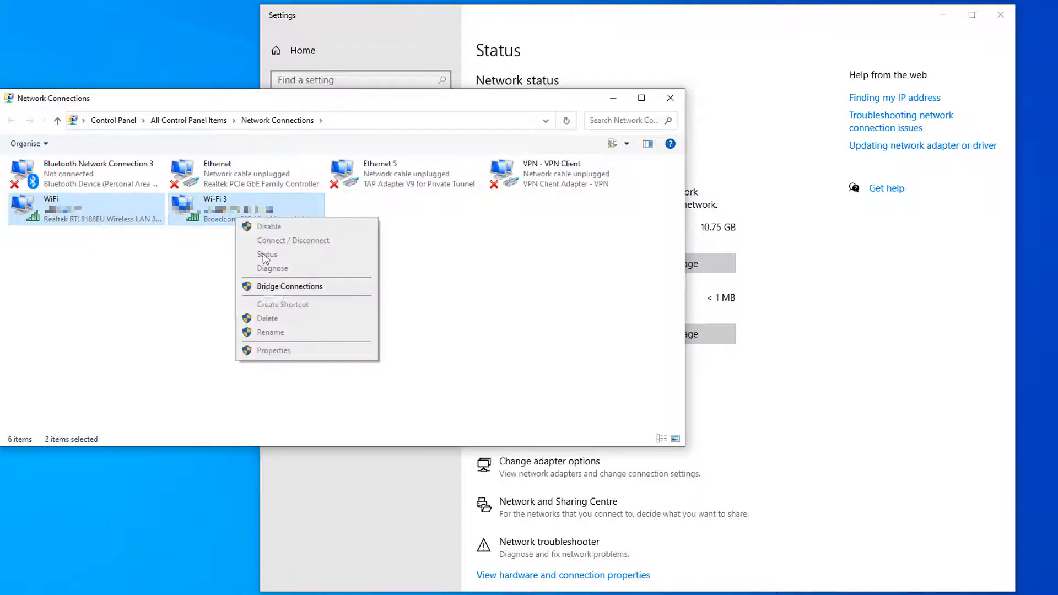
click(288, 287)
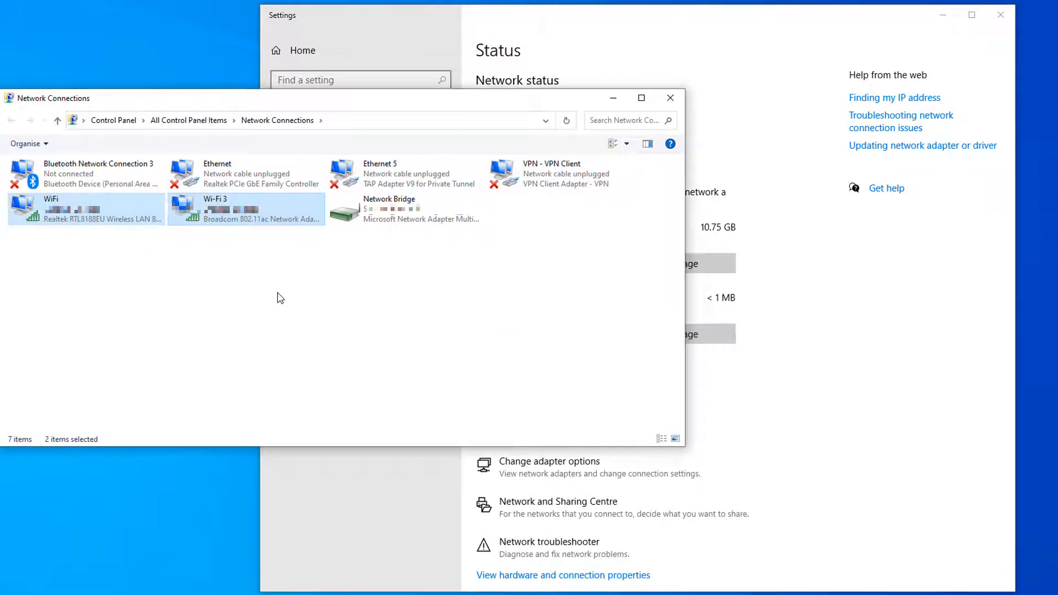
click(405, 210)
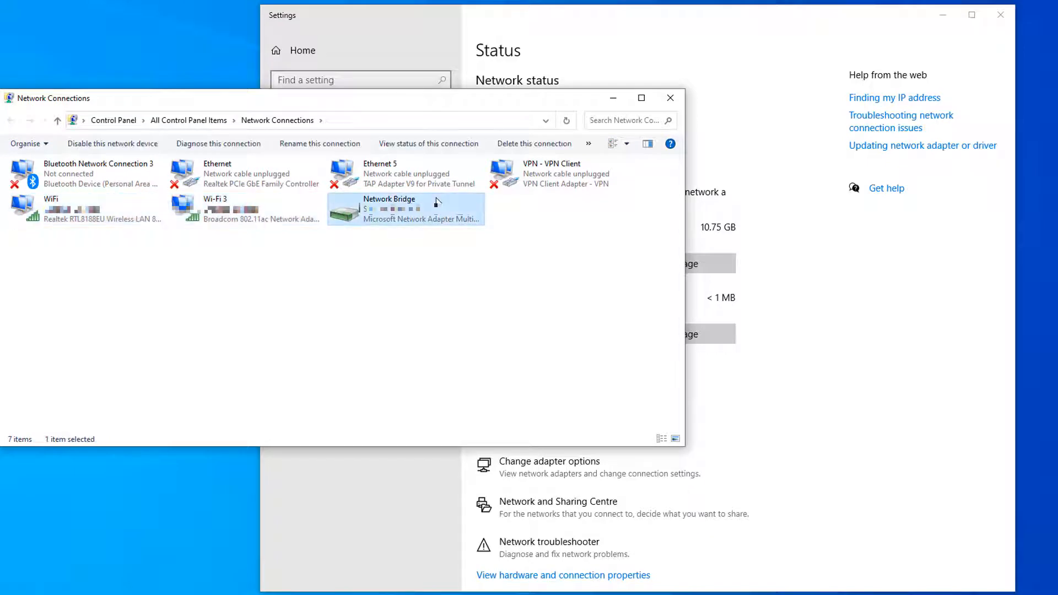
right_click(405, 209)
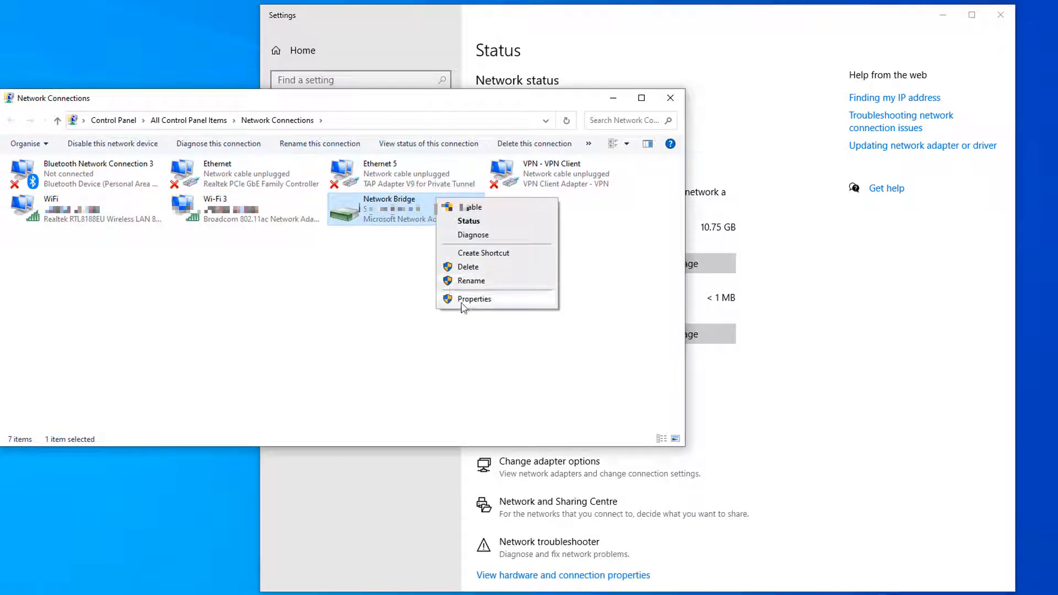
click(473, 298)
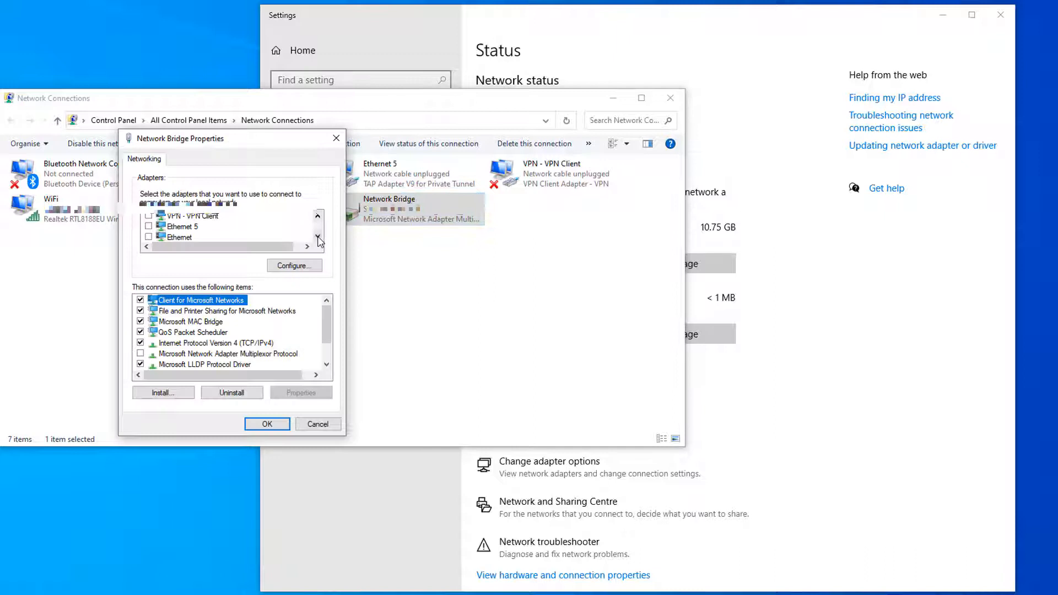
click(318, 240)
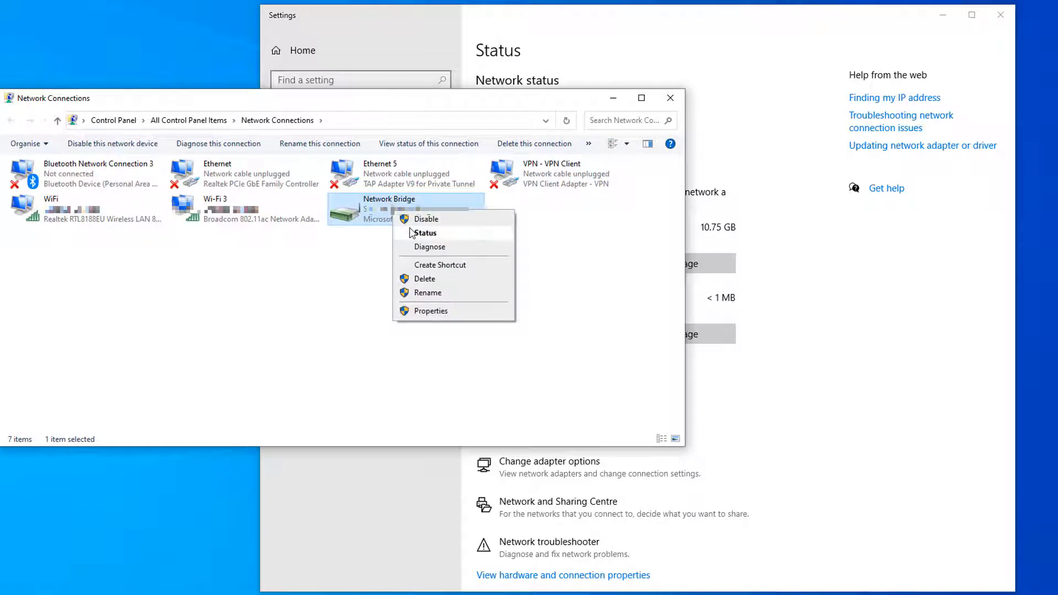
click(425, 232)
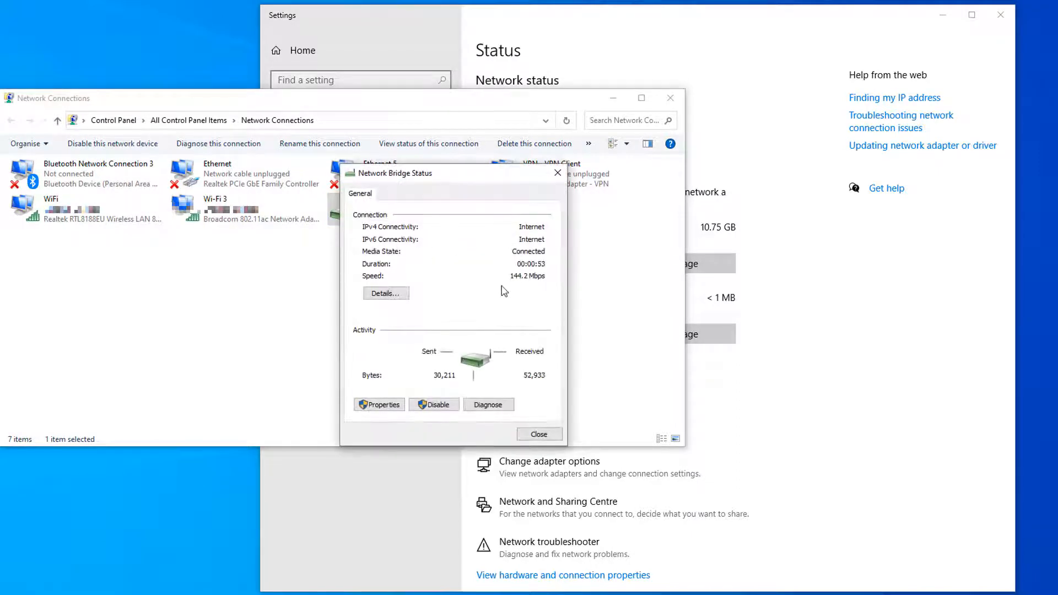
click(385, 293)
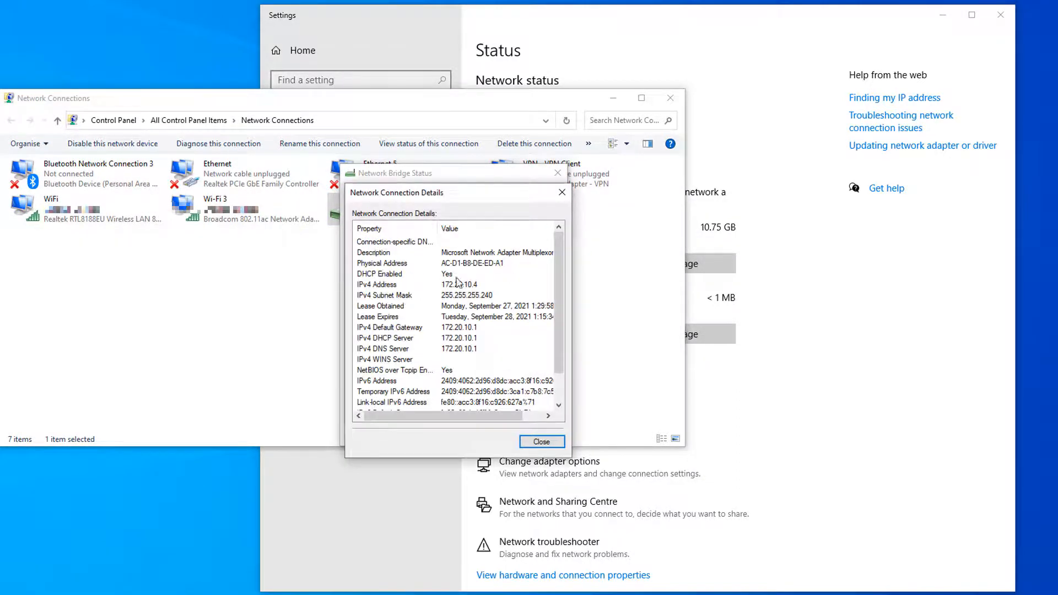
mouse_move(551, 286)
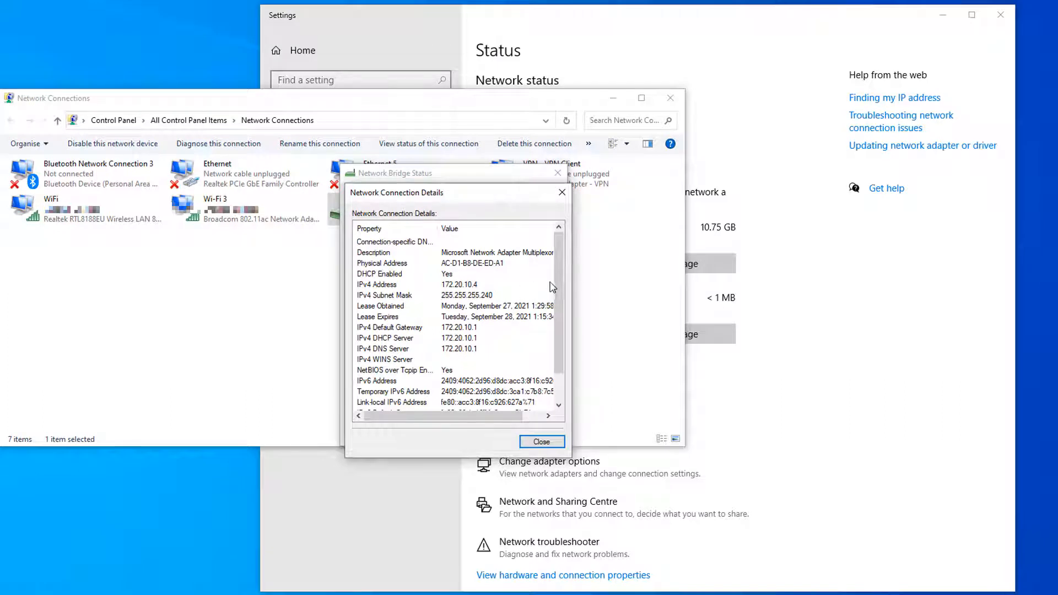
click(541, 440)
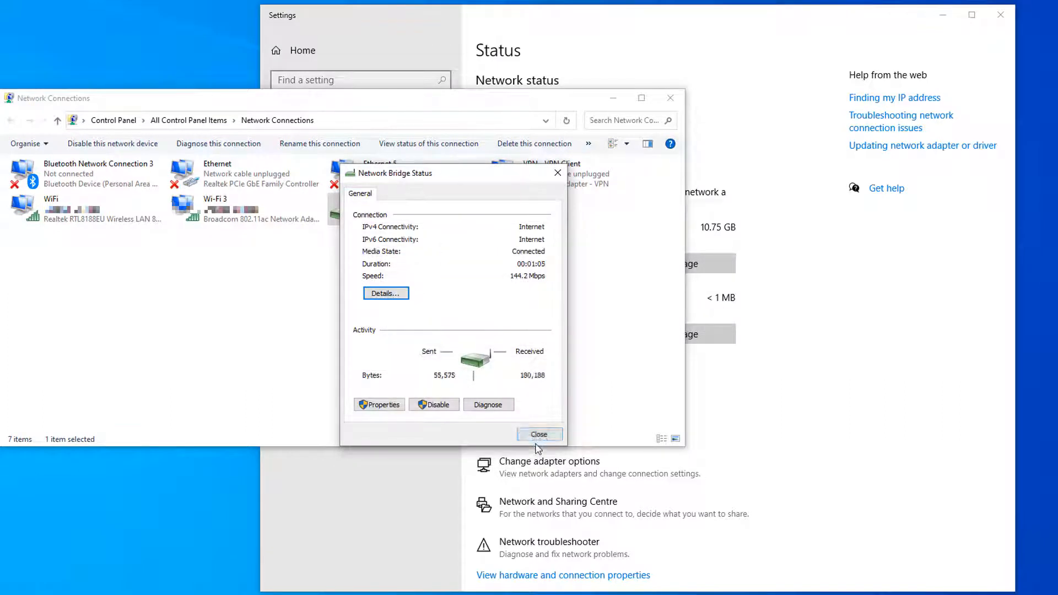
click(538, 434)
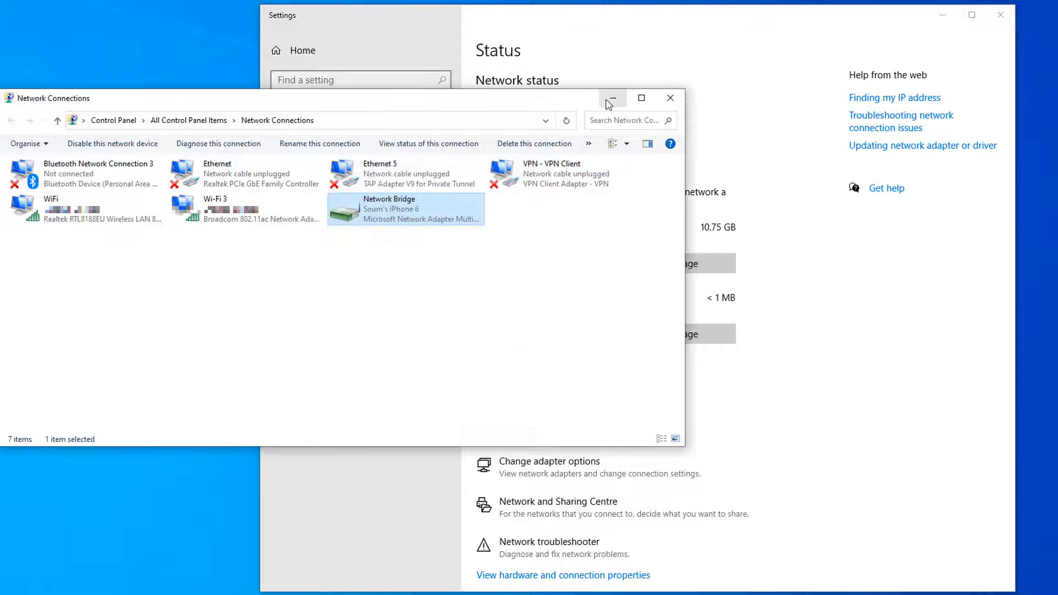
Launch Task Manager from the taskbar, view the Ethernet (Network Bridge) performance graph, then close it
right_click(527, 590)
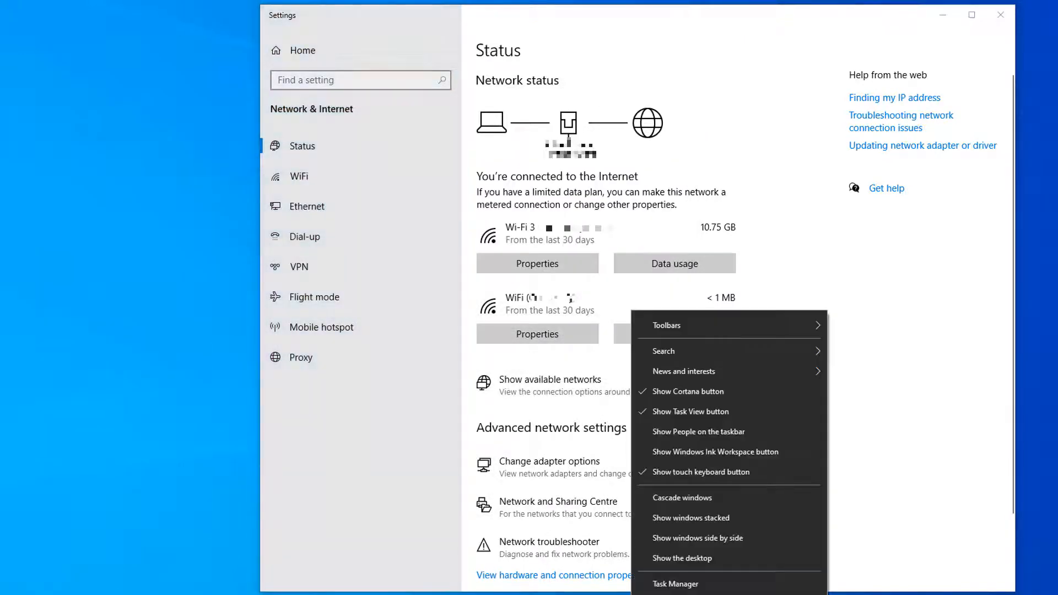
click(674, 584)
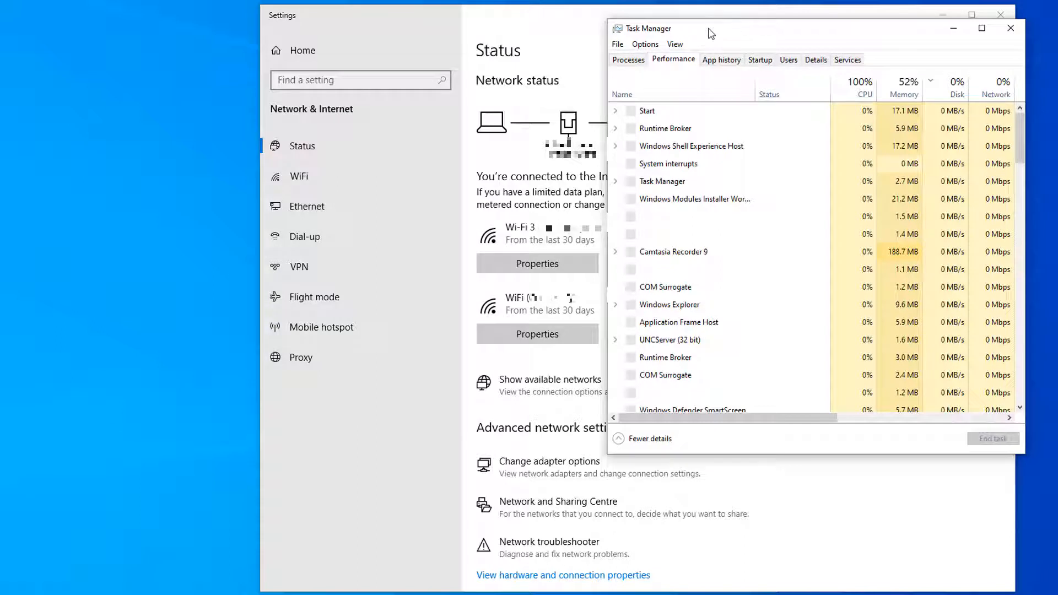
click(672, 58)
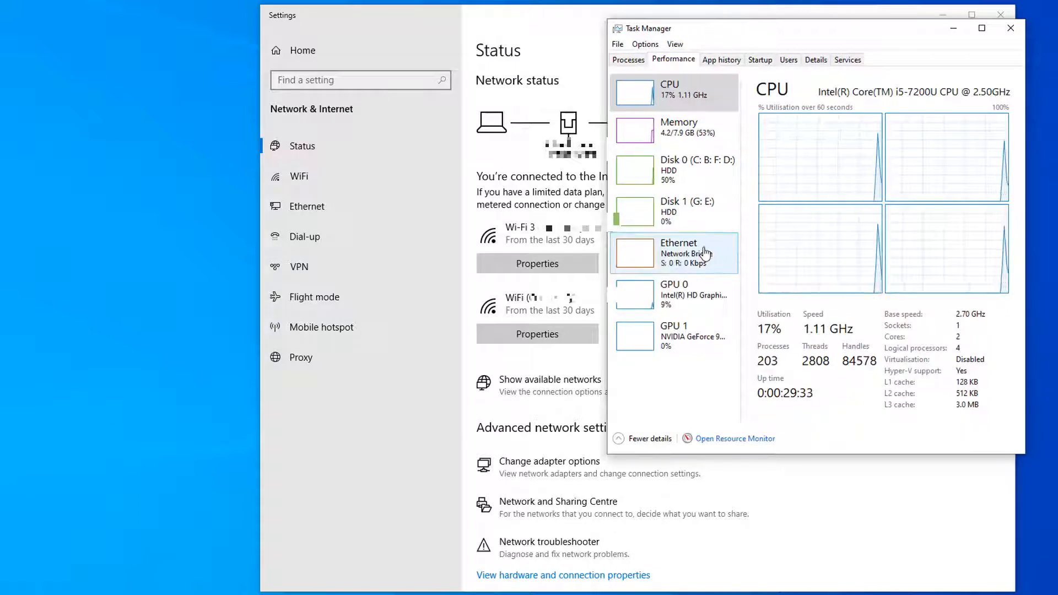
click(677, 253)
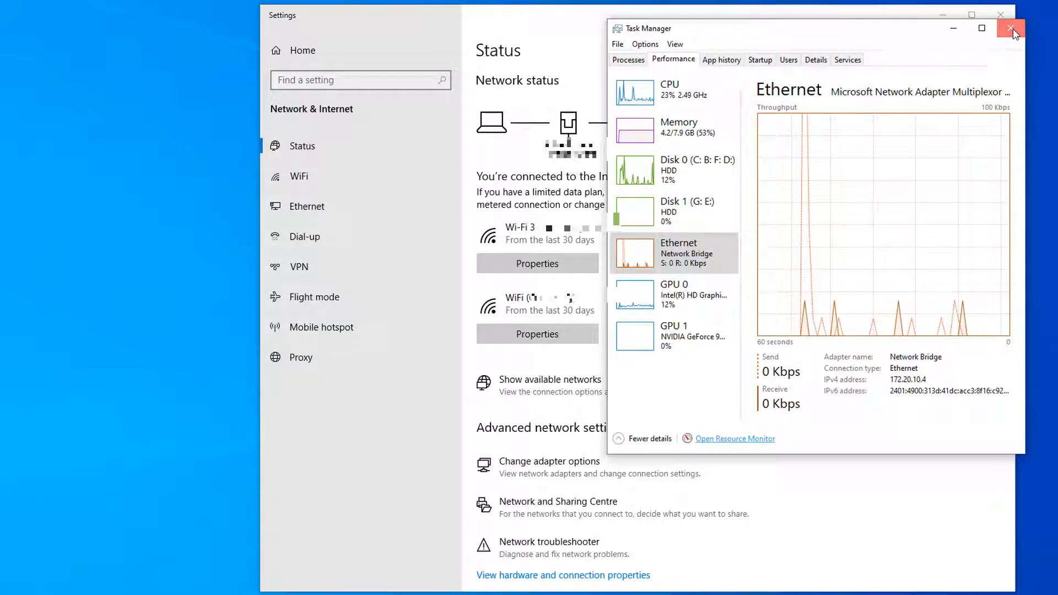
click(1010, 29)
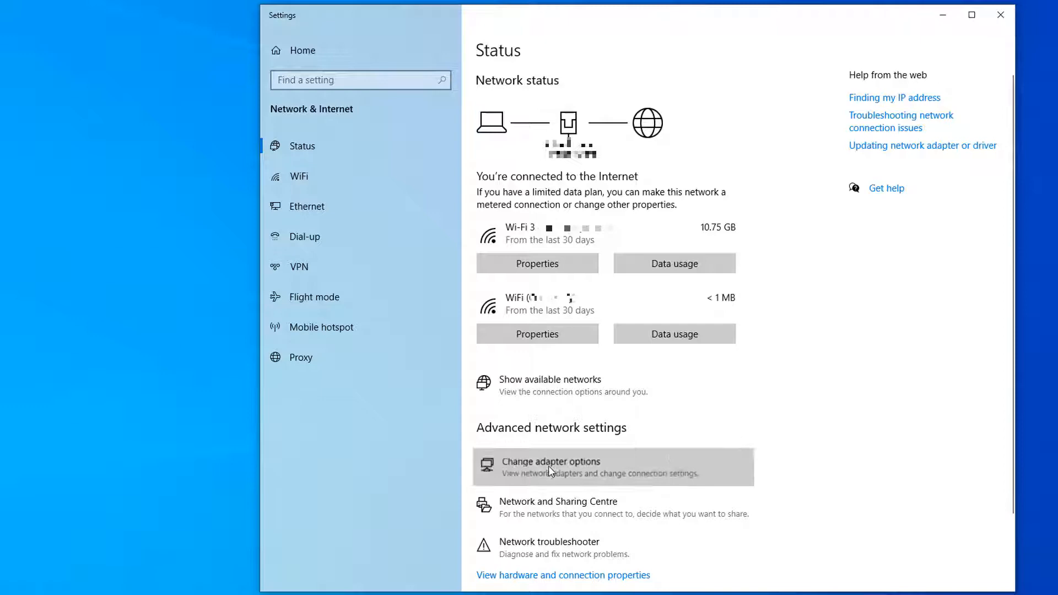
Delete the Network Bridge from the adapter list and close the adapters window
click(550, 467)
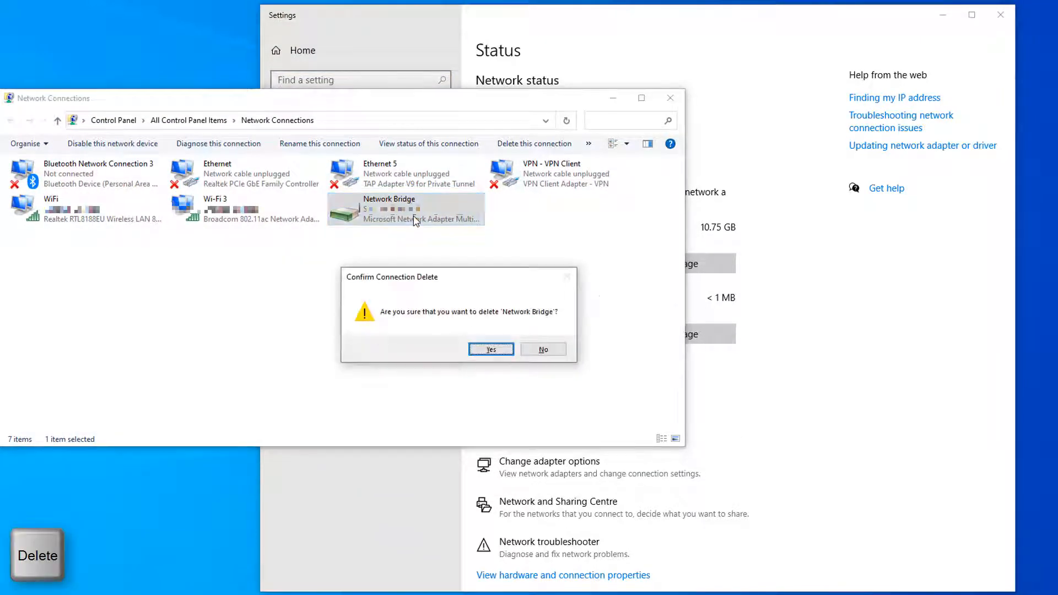
click(489, 349)
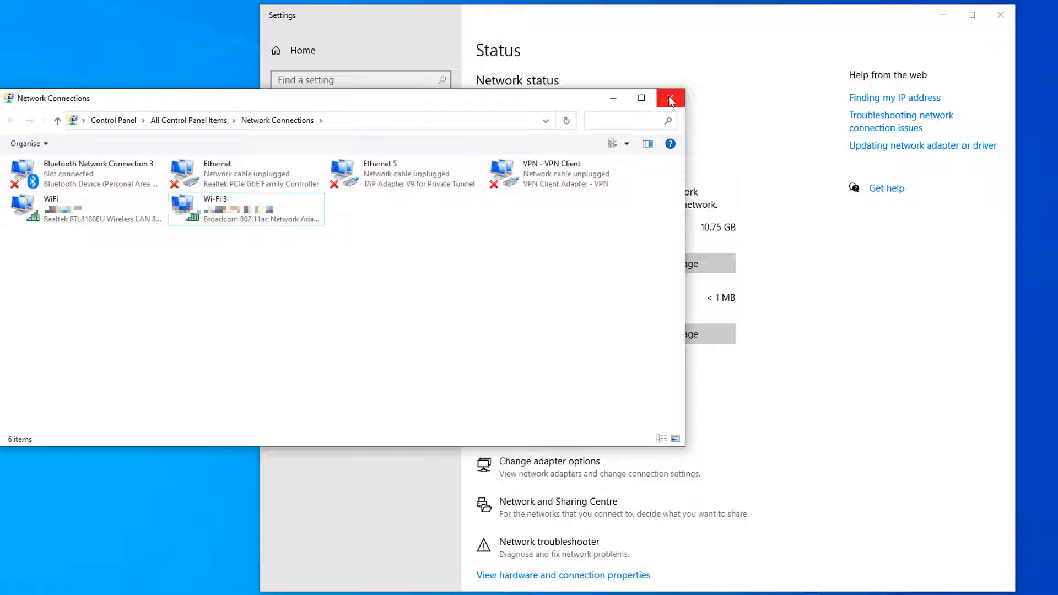
click(669, 98)
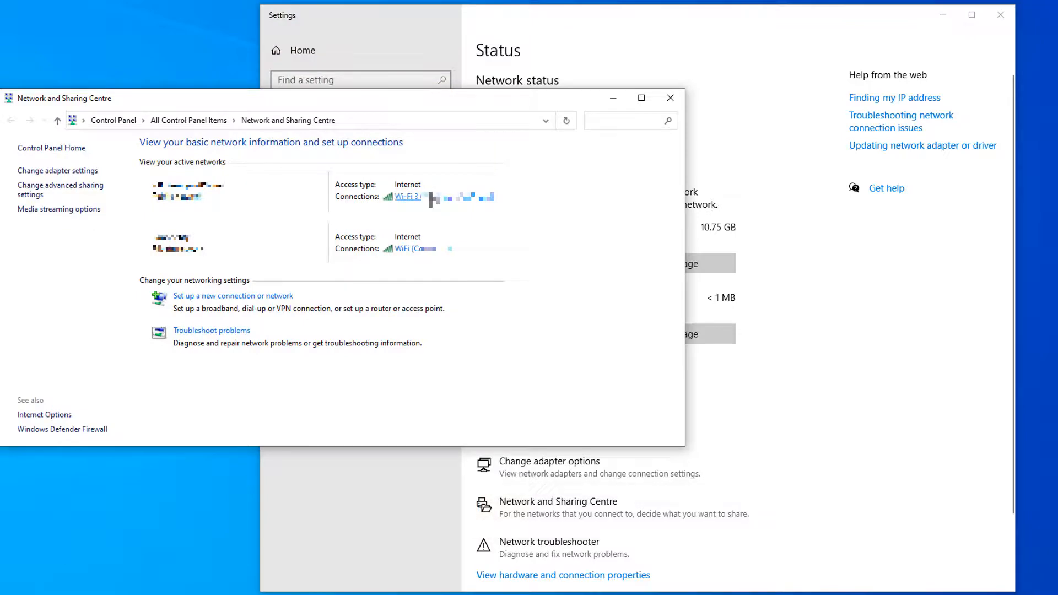
Reach Wi-Fi 3's advanced TCP/IP settings through its status, properties and IPv4 entry
click(408, 196)
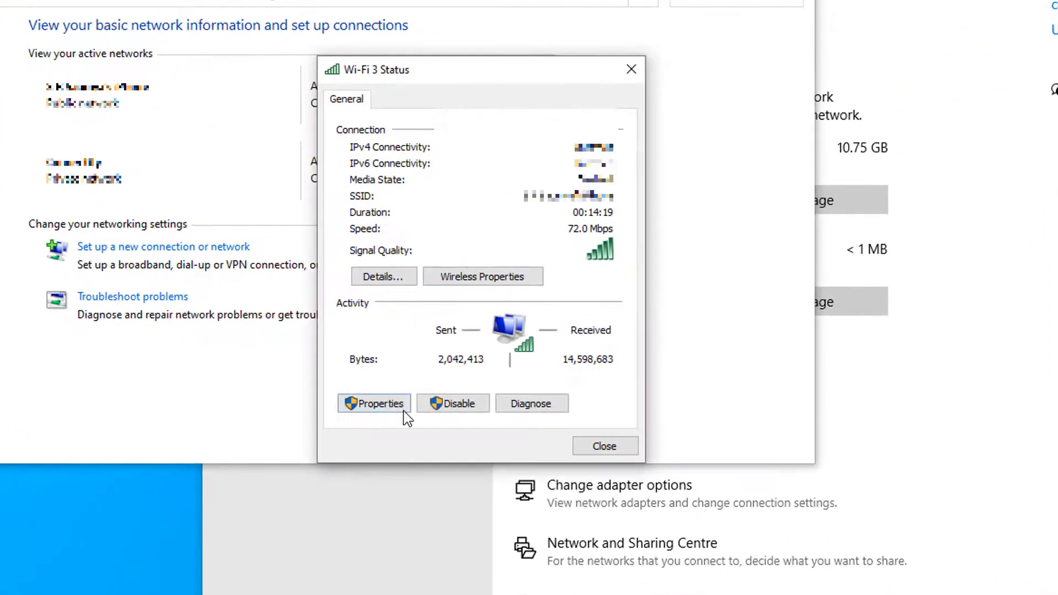
click(373, 403)
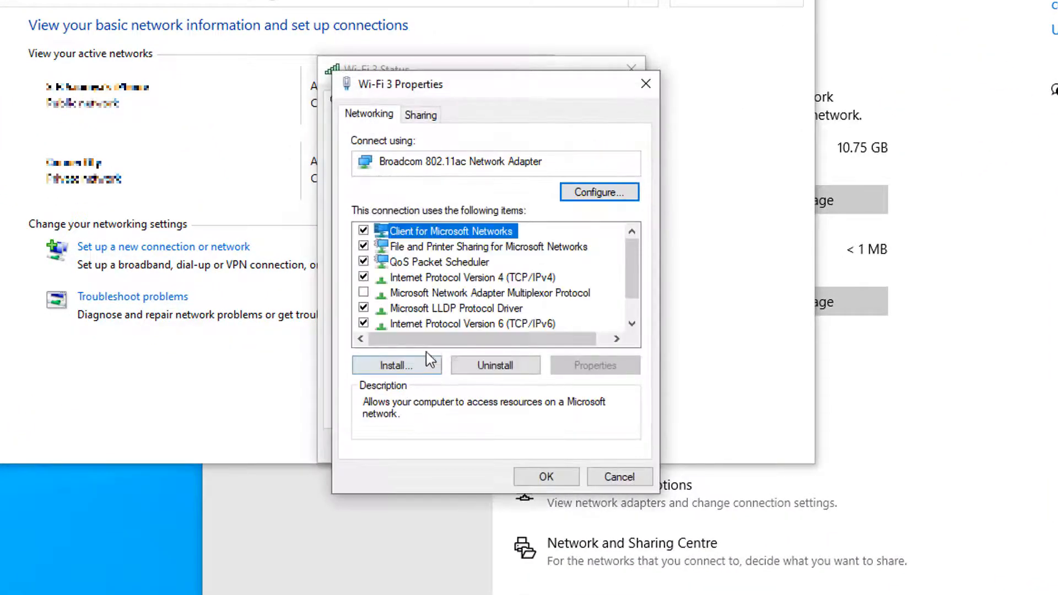
scroll(down, 3)
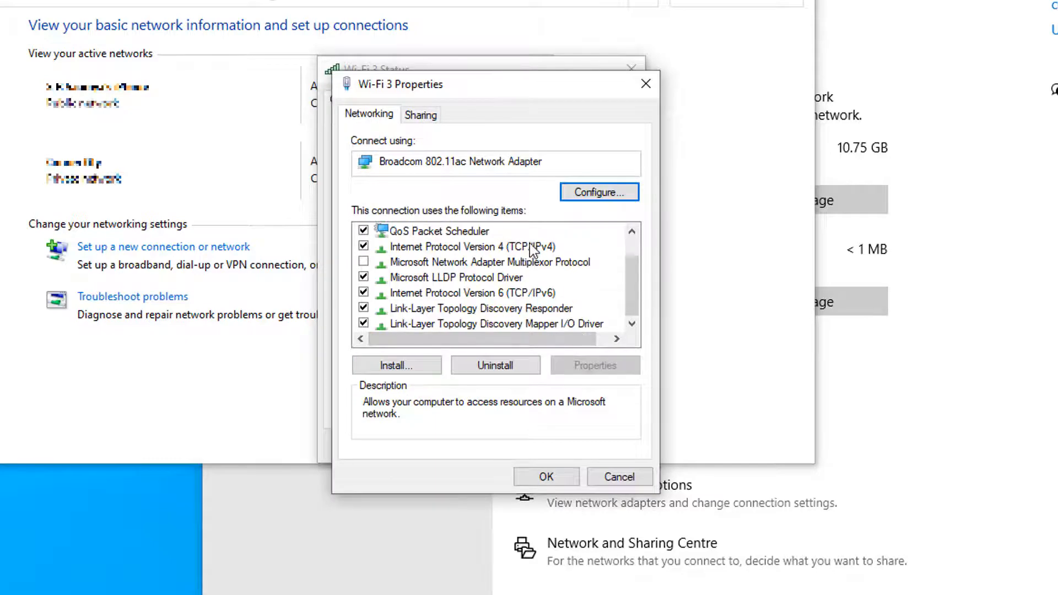
click(471, 245)
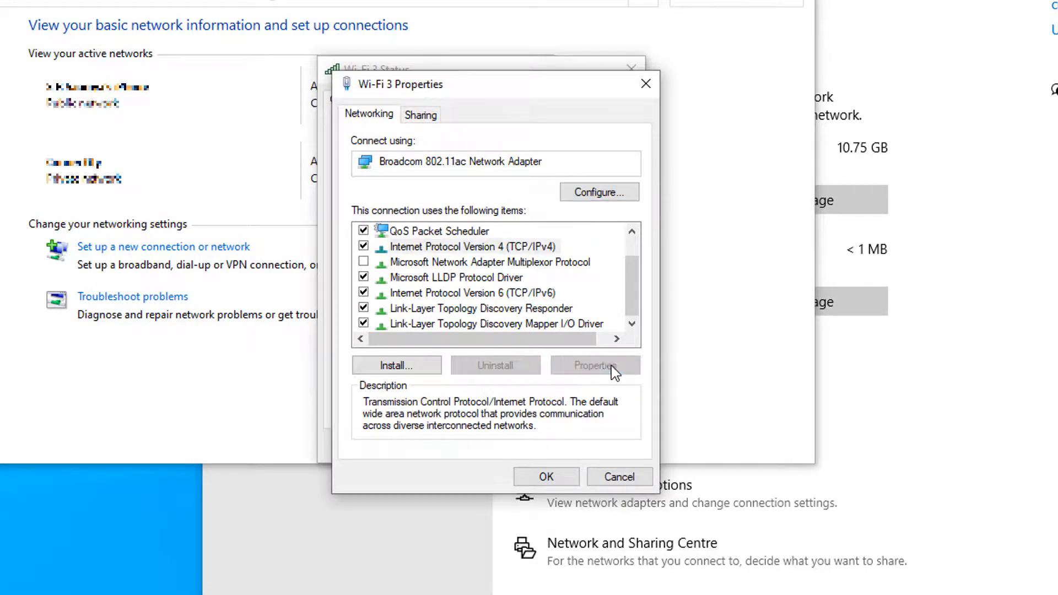
click(593, 365)
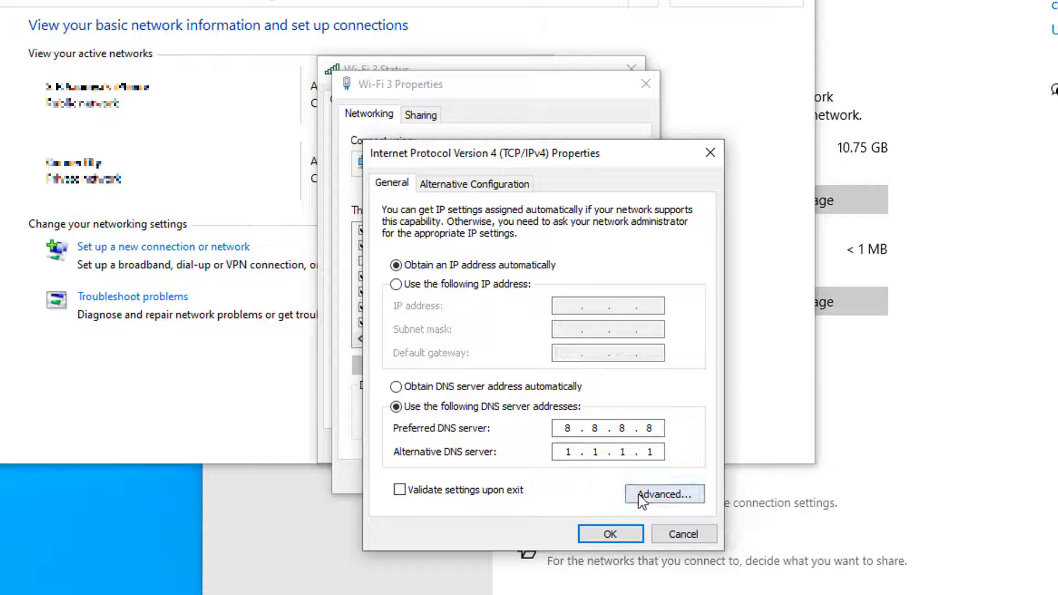
click(663, 493)
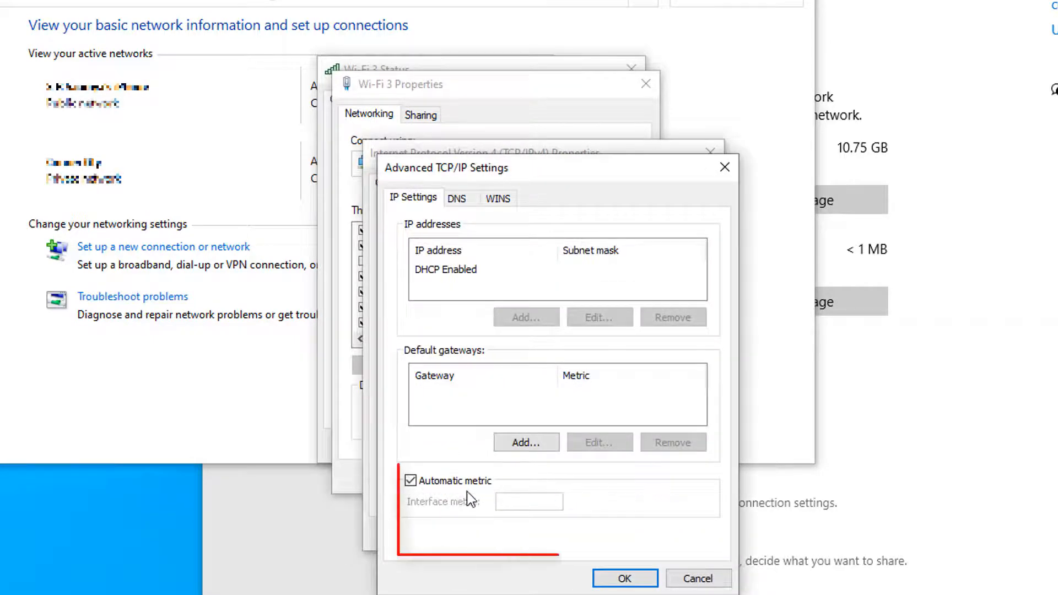
Replace the automatic metric with a fixed interface metric of 15 and confirm all Wi-Fi 3 dialogs
click(410, 480)
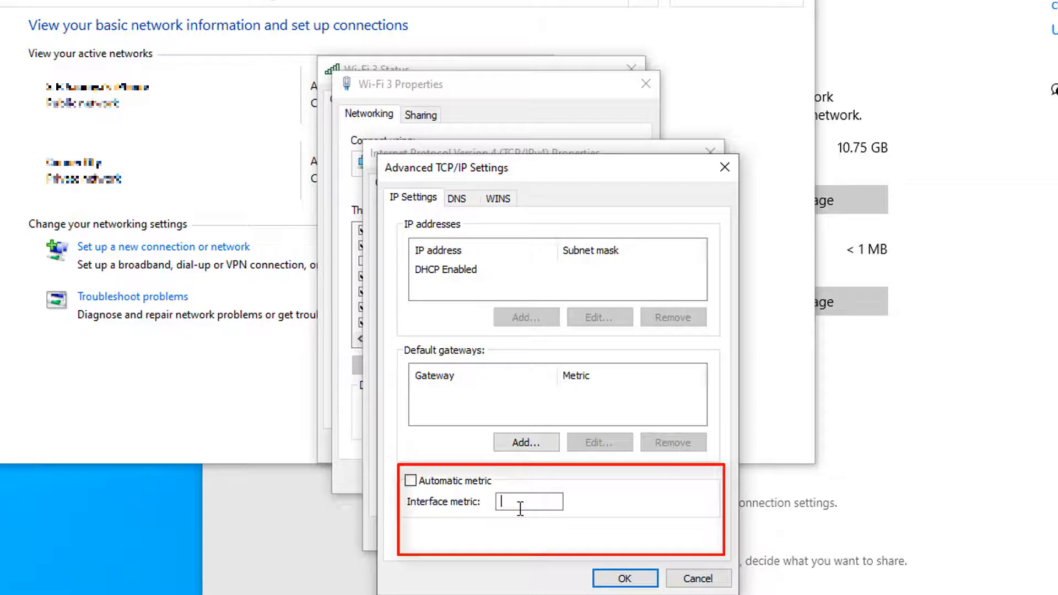
text(15)
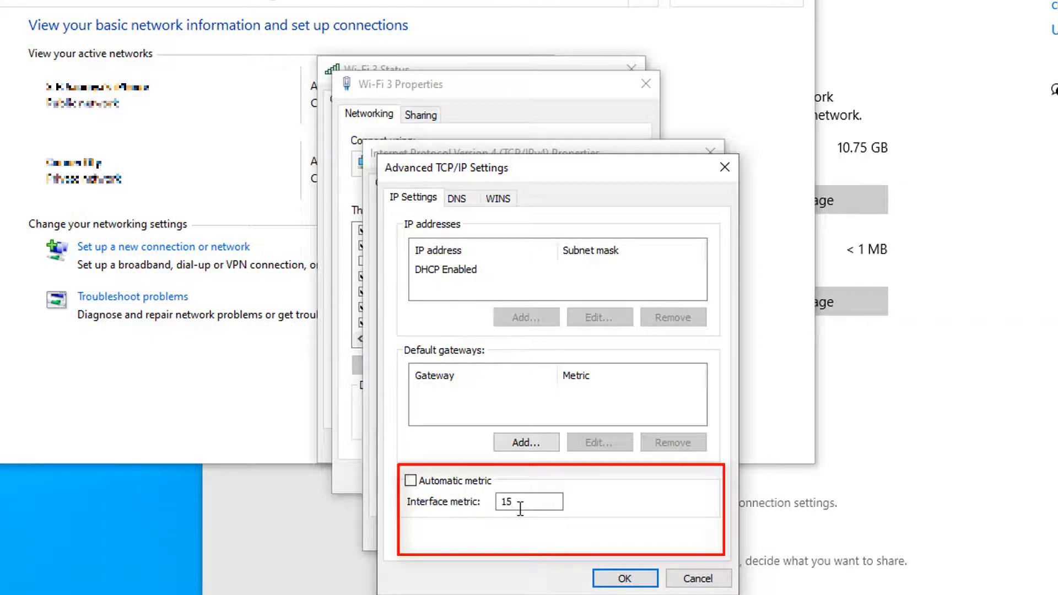
click(623, 578)
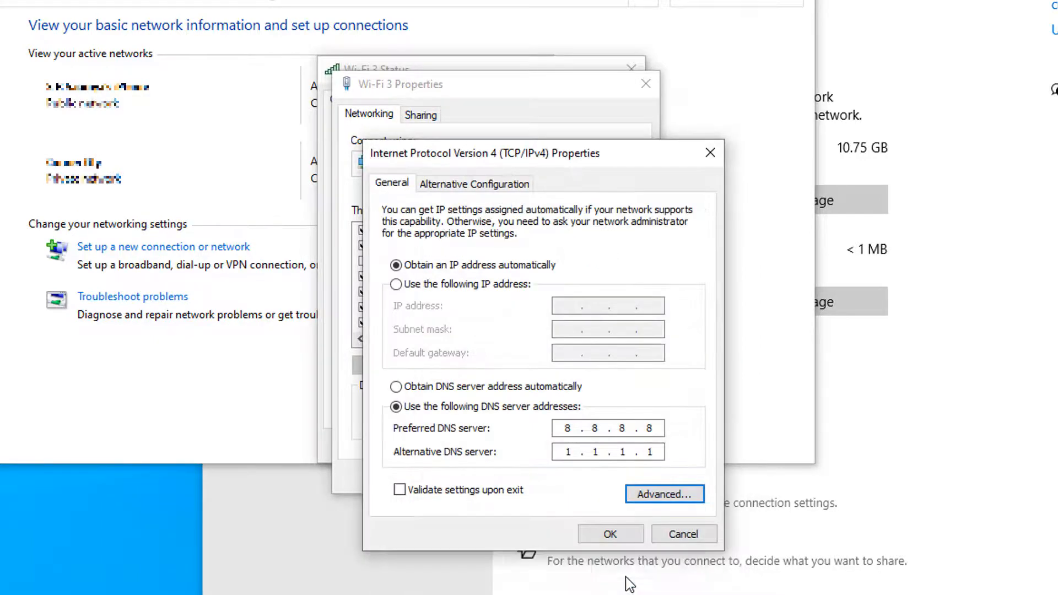
click(609, 533)
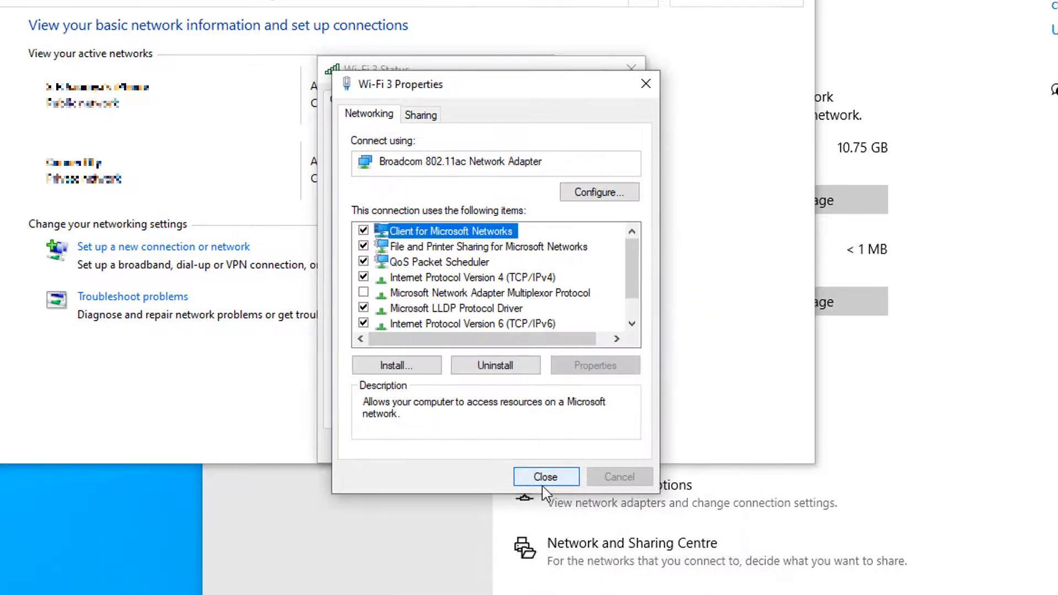
click(545, 475)
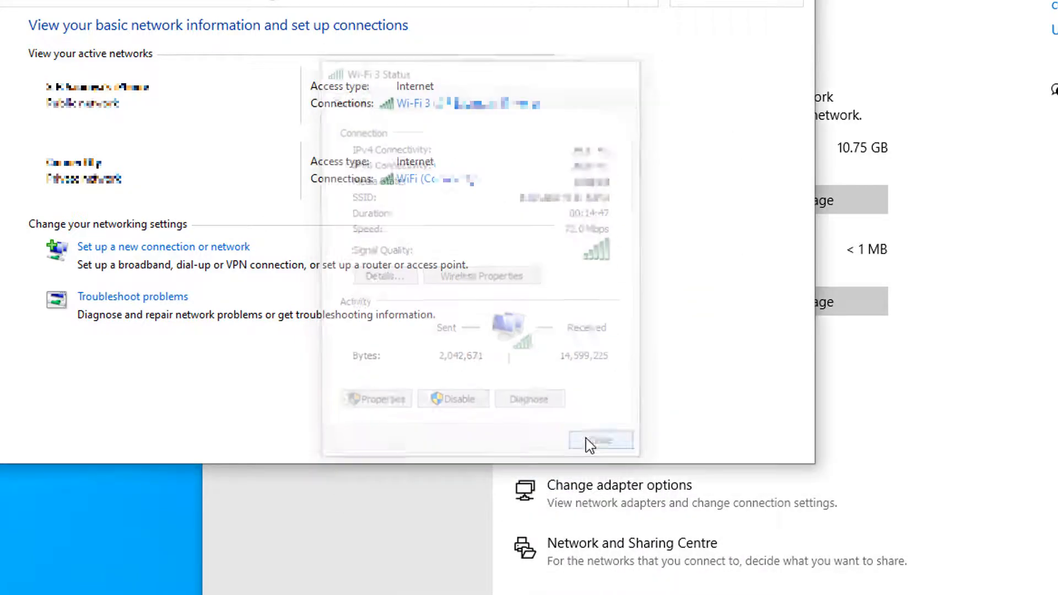
Close the Wi-Fi 3 status and reach the WiFi adapter's advanced IPv4 settings
click(599, 439)
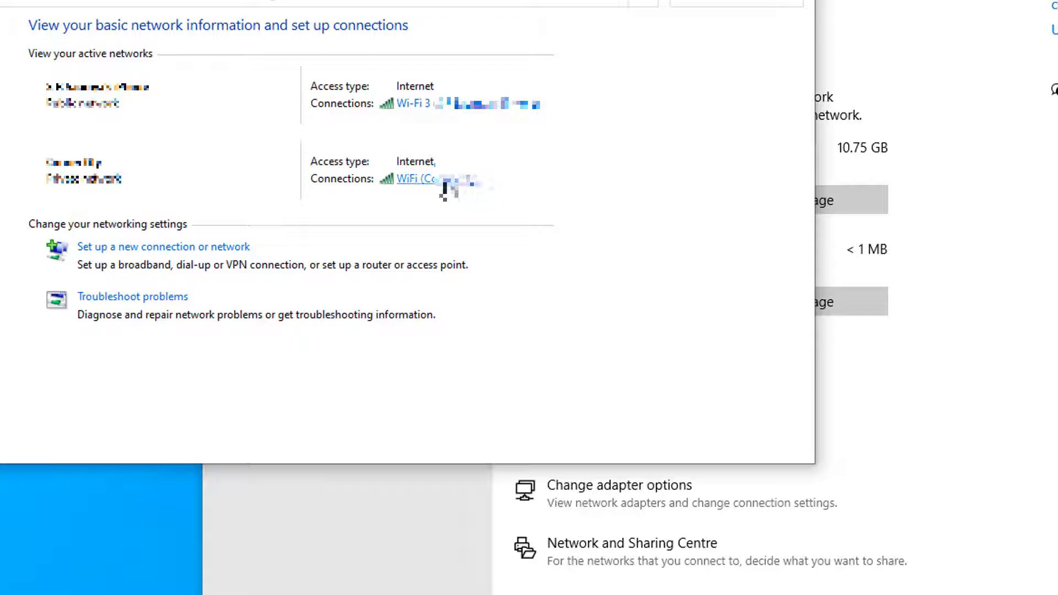
click(416, 179)
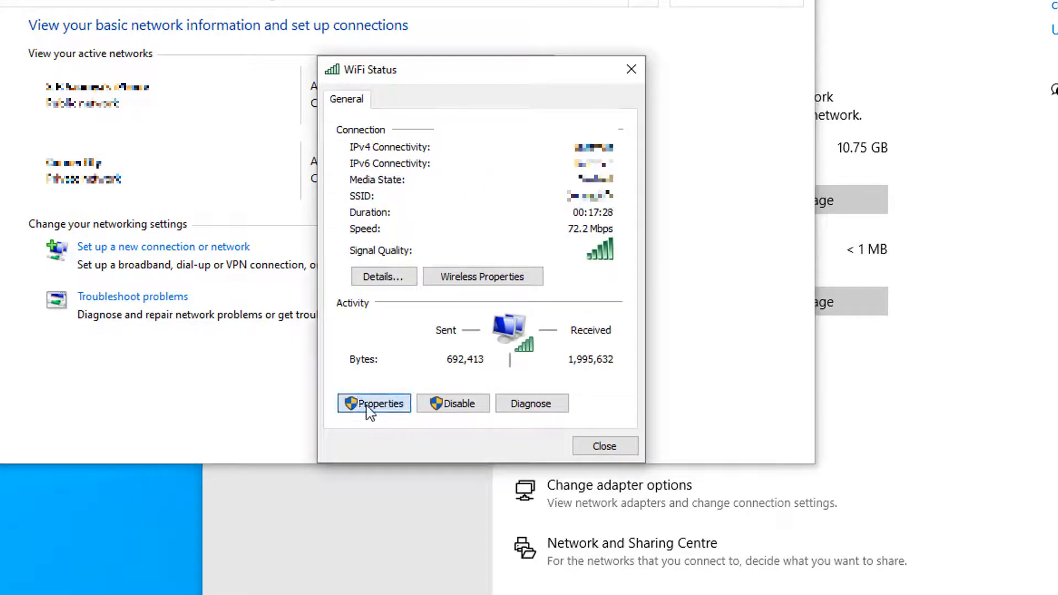
click(373, 404)
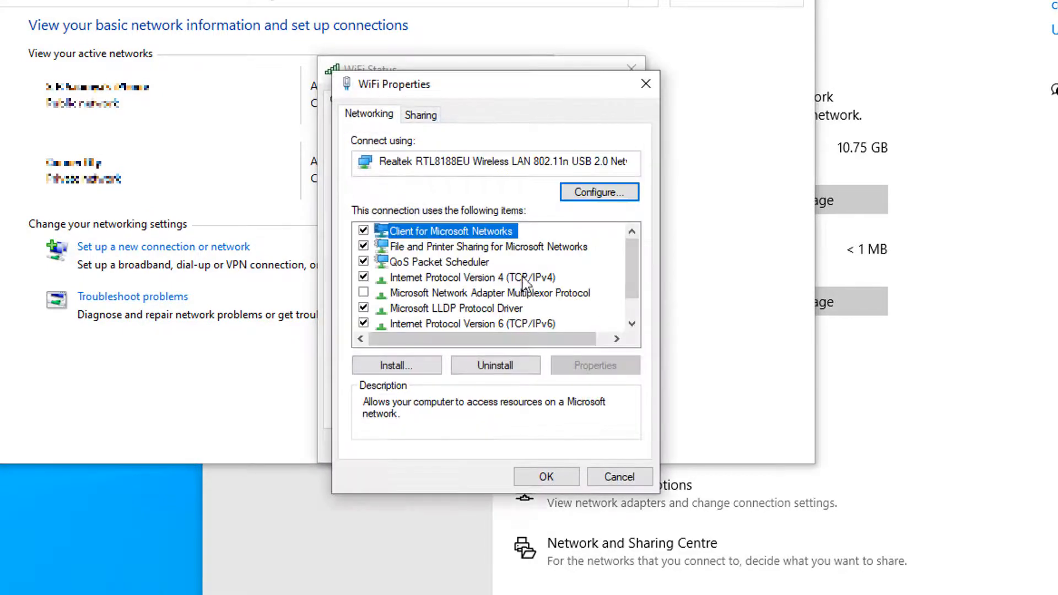
double_click(462, 277)
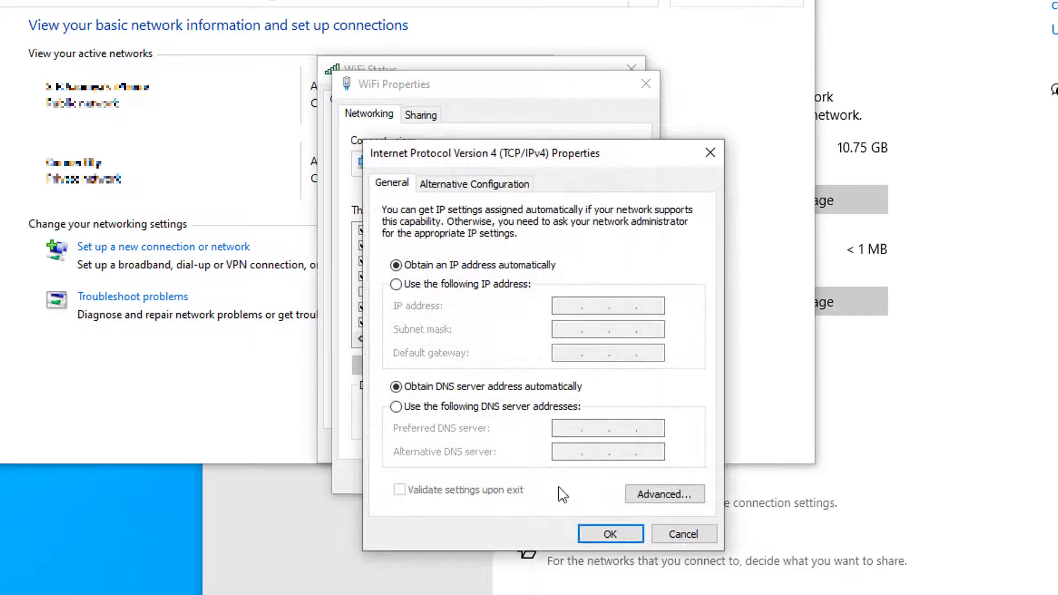
click(663, 494)
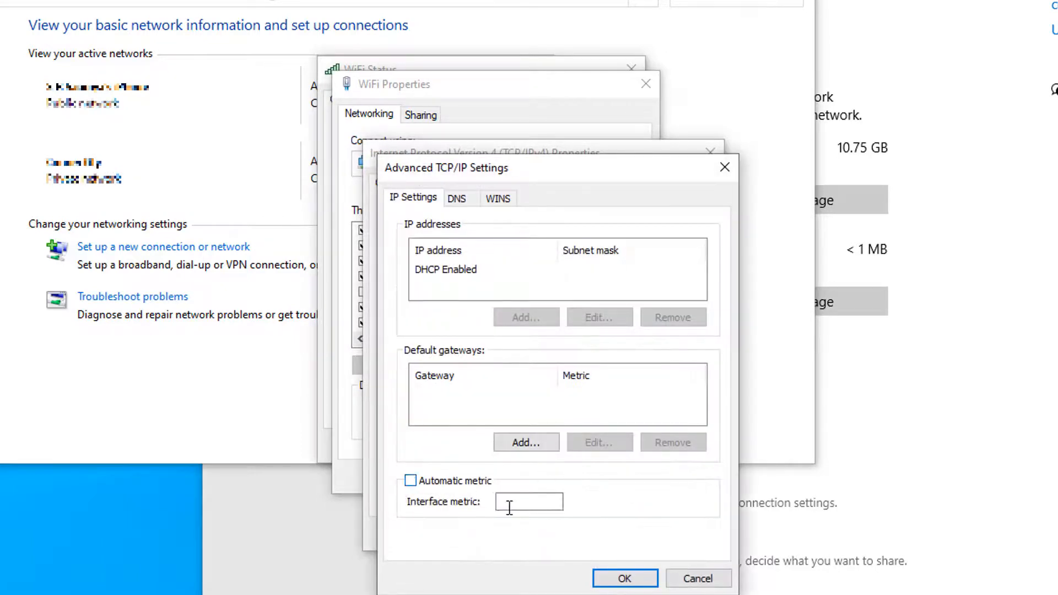
Set the WiFi adapter's interface metric to 15 and confirm and close its dialogs
text(15)
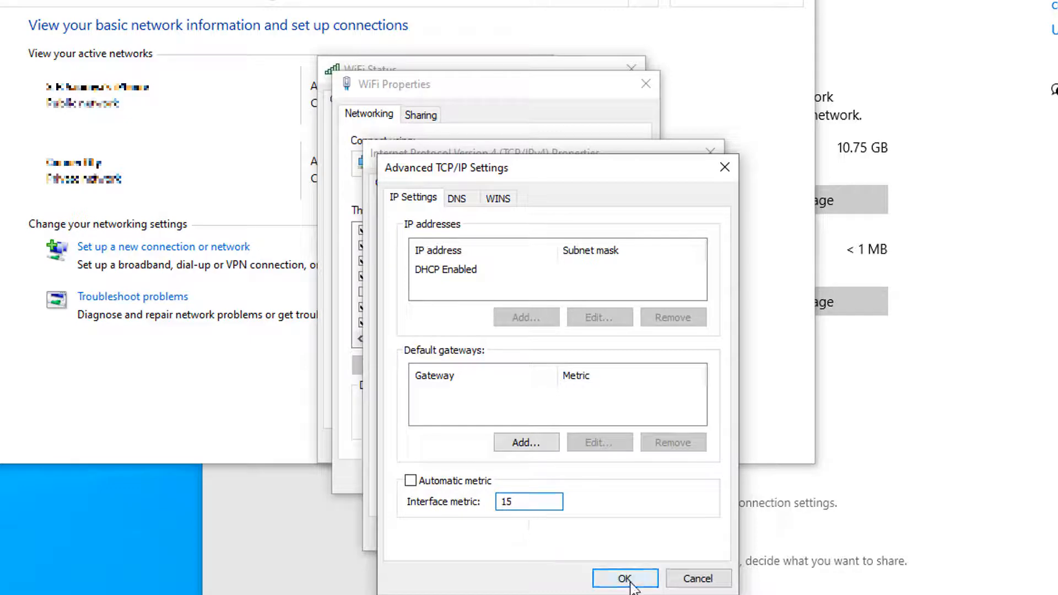
click(623, 578)
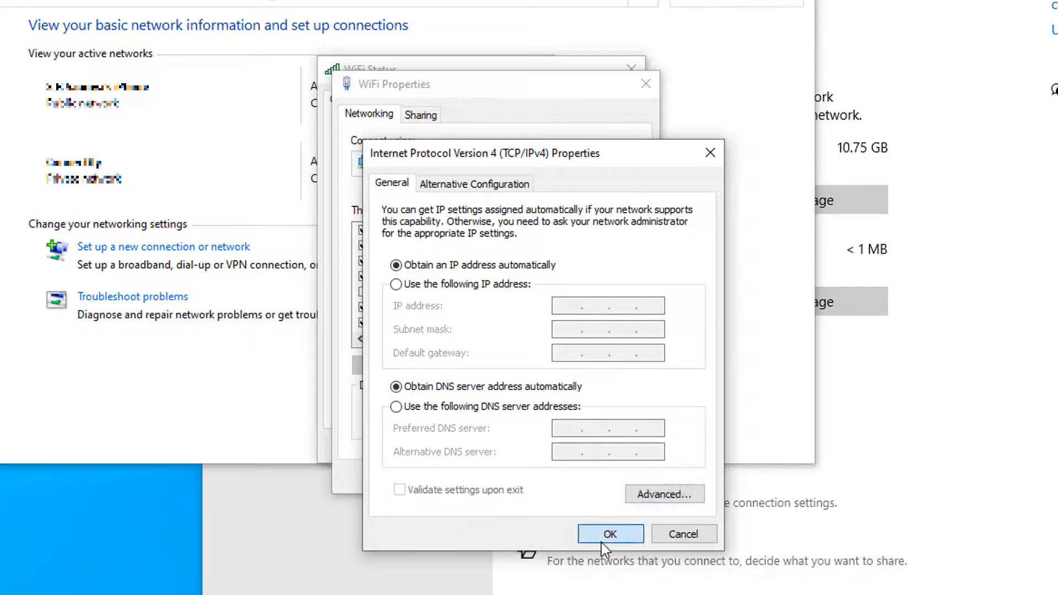
click(609, 534)
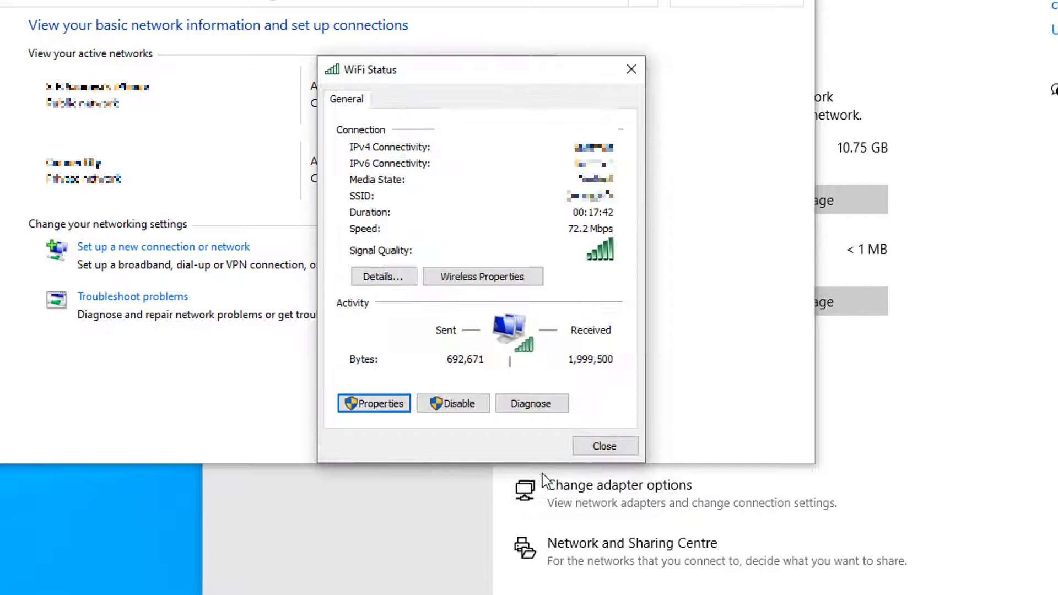
click(602, 445)
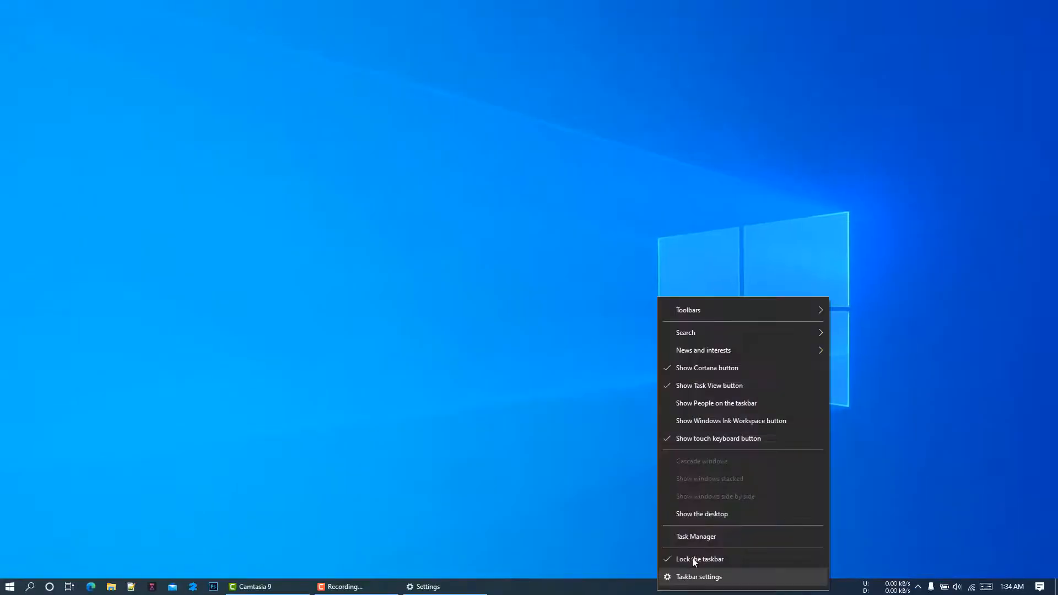
Show Task Manager's performance graphs and start a Google search to generate traffic on both adapters
click(695, 537)
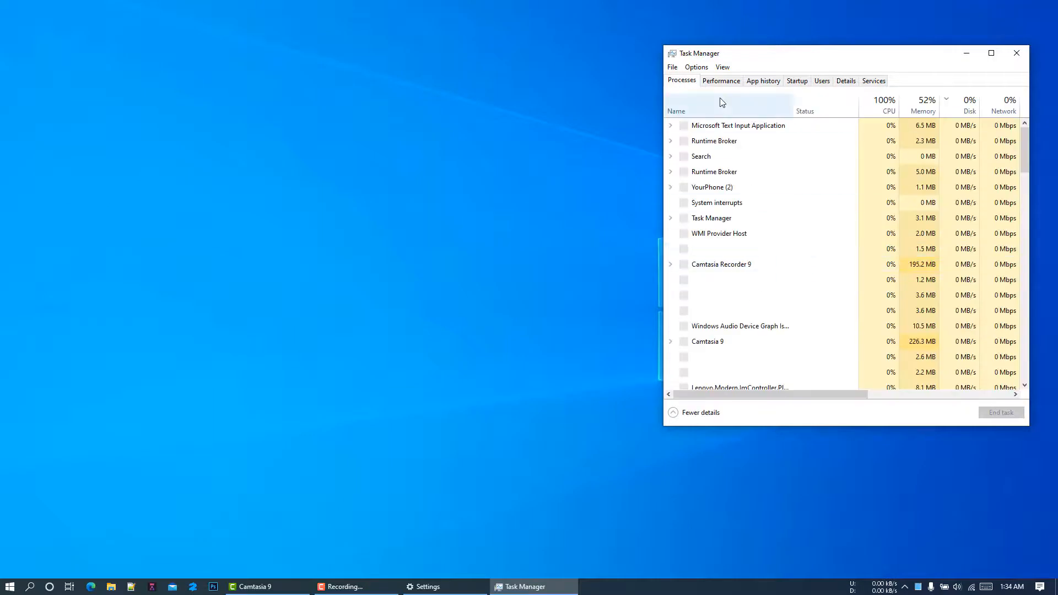
click(721, 80)
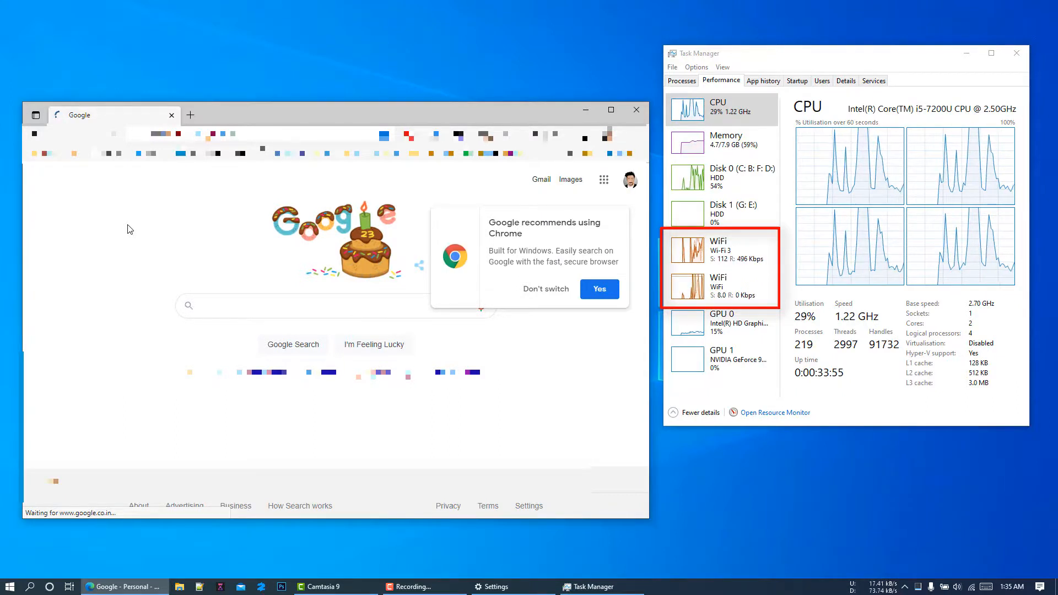
click(304, 305)
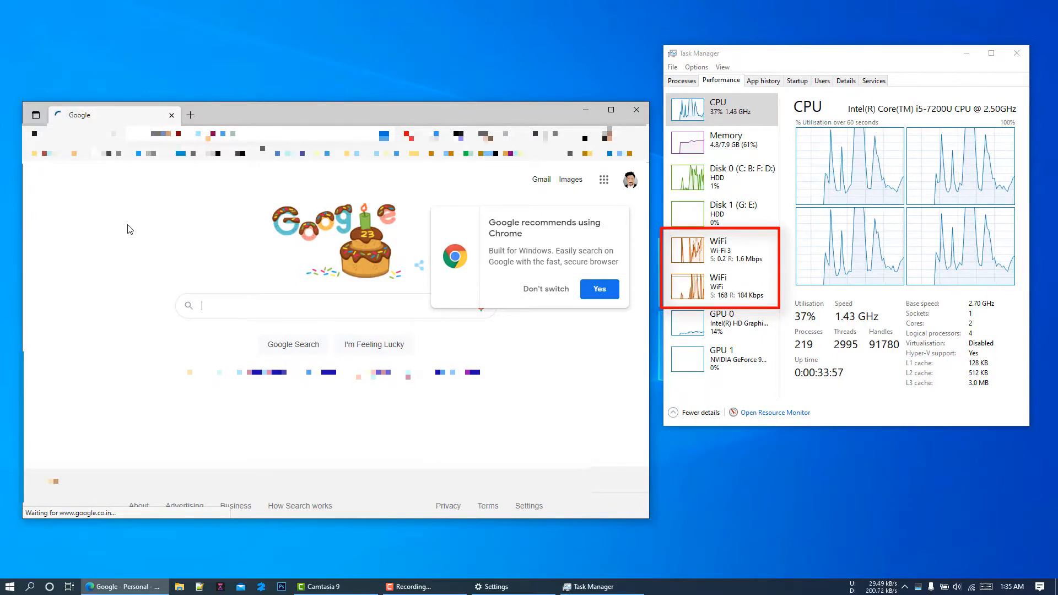